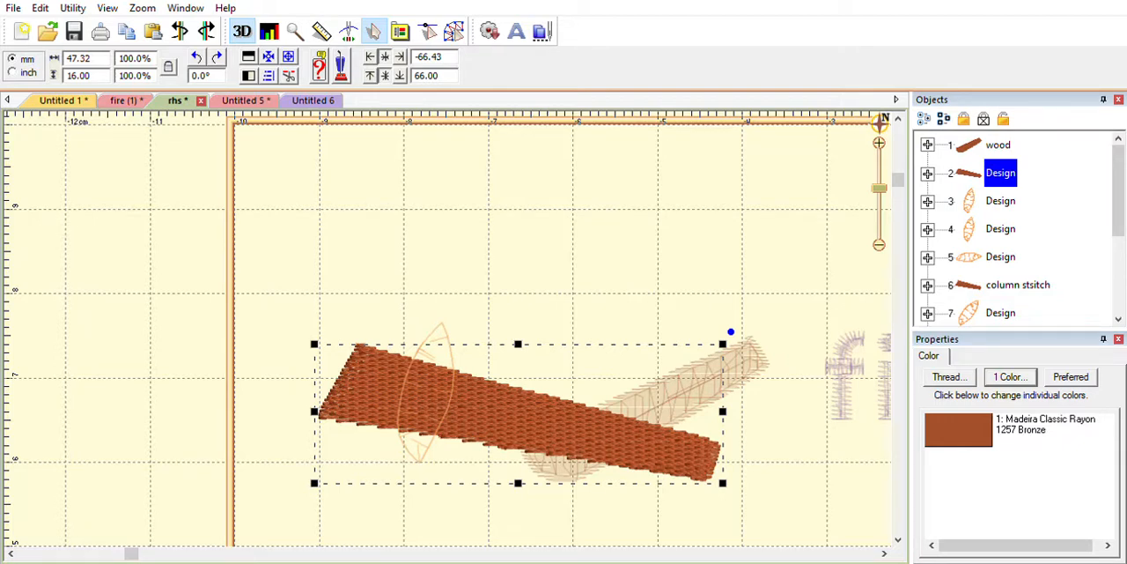
pyautogui.moveTo(482, 388)
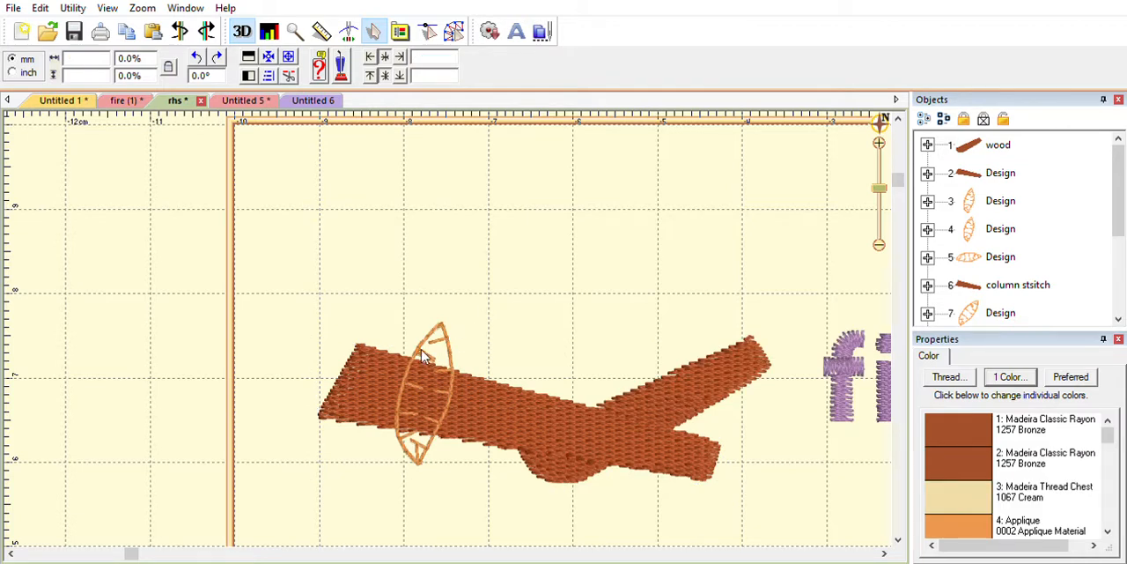
pyautogui.moveTo(440, 328)
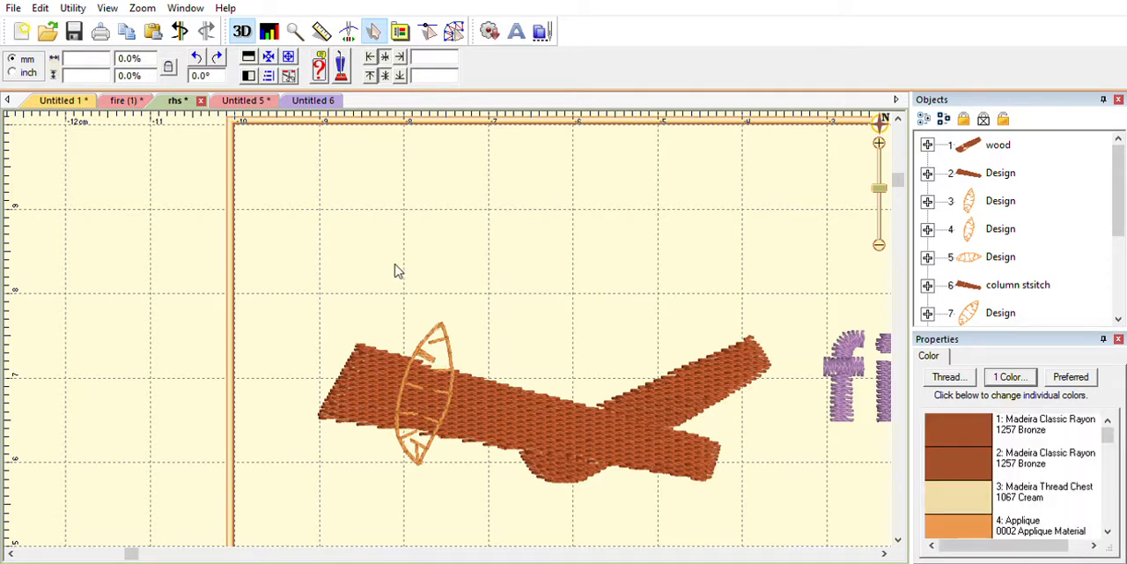
pyautogui.moveTo(438, 377)
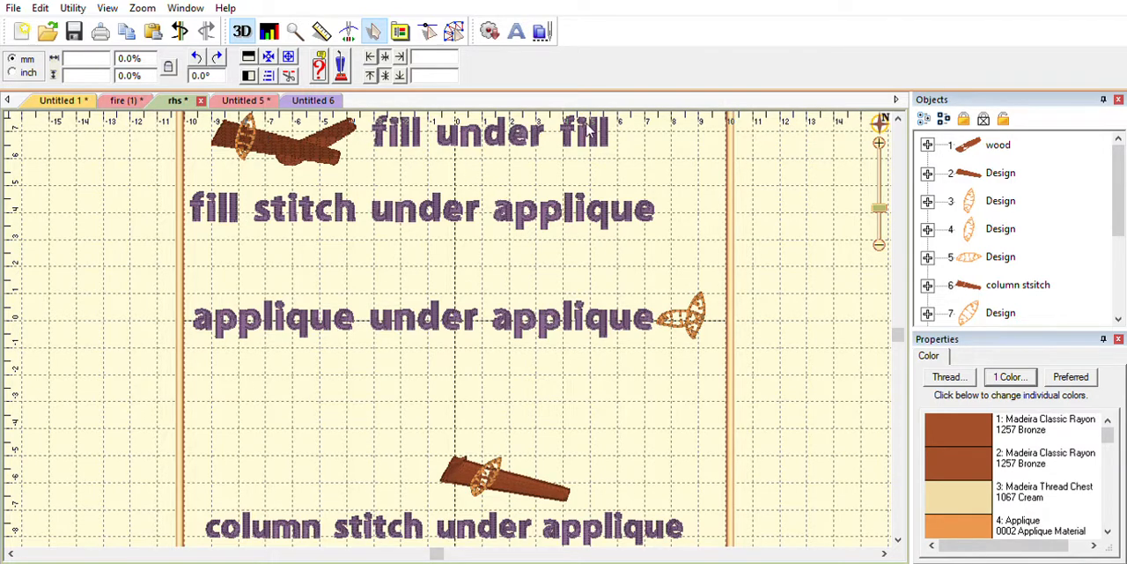
pyautogui.moveTo(590, 131)
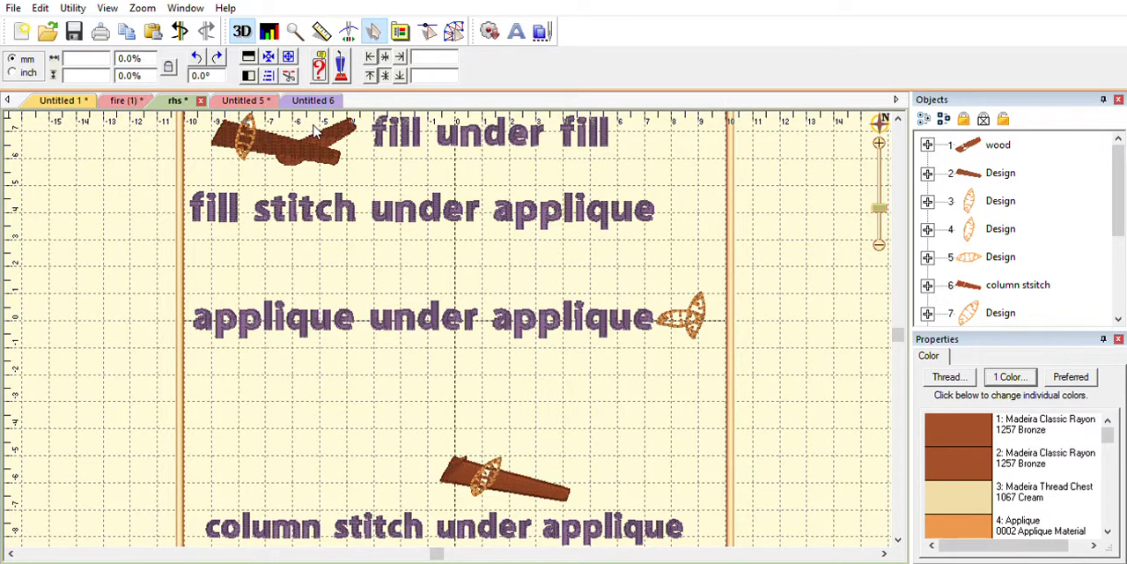
pyautogui.moveTo(766, 173)
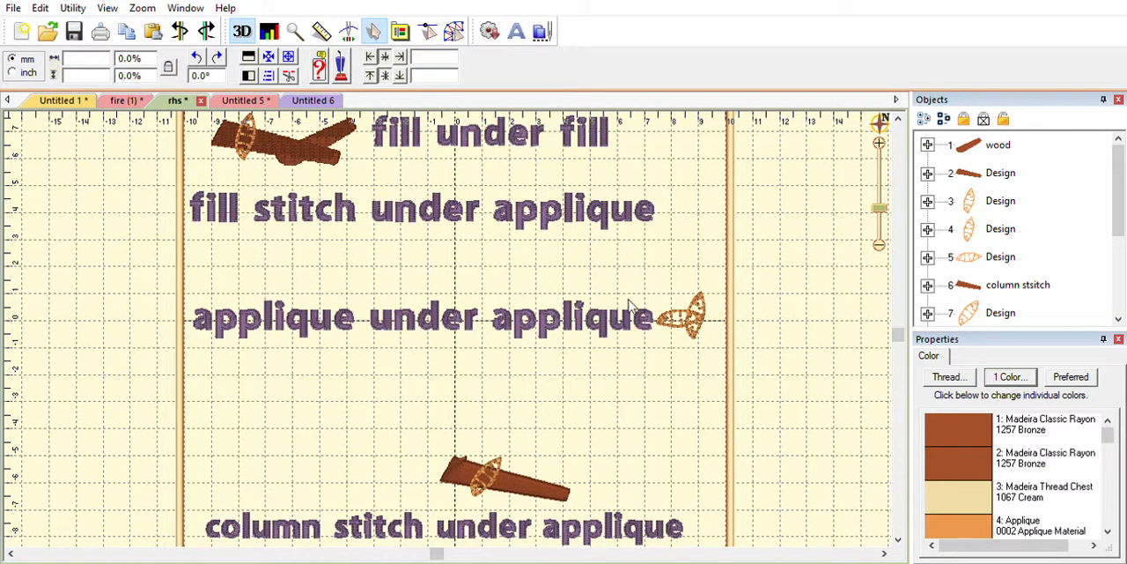
pyautogui.moveTo(513, 412)
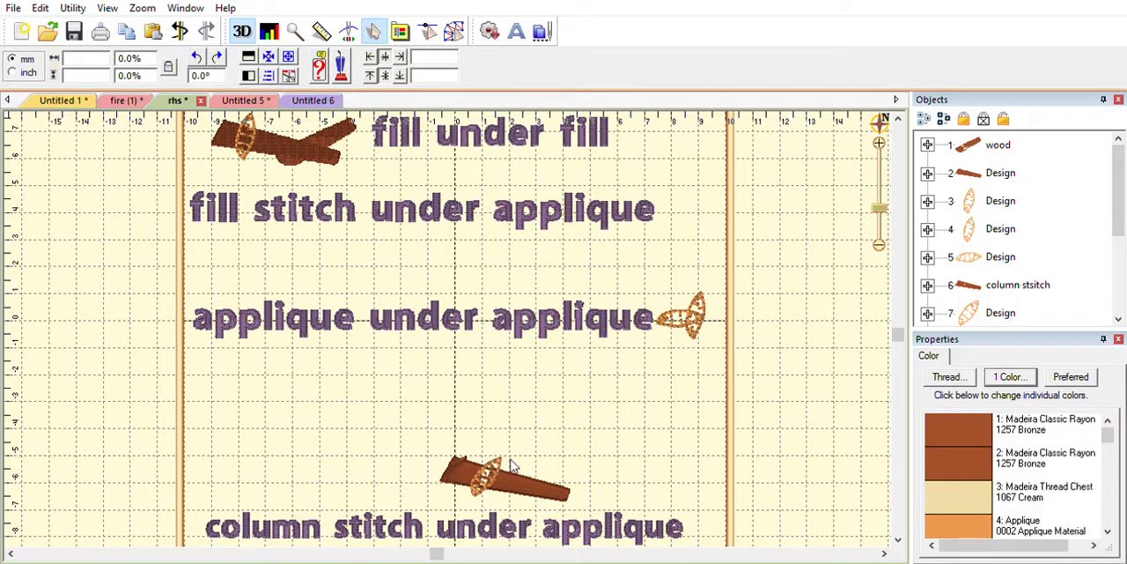
pyautogui.moveTo(563, 395)
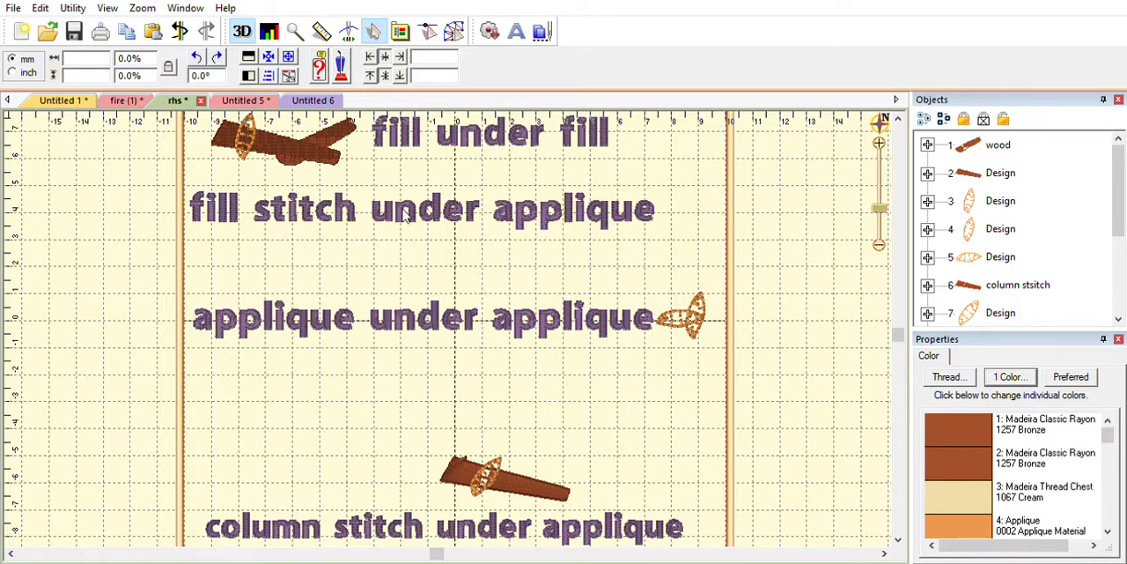
pyautogui.moveTo(246, 128)
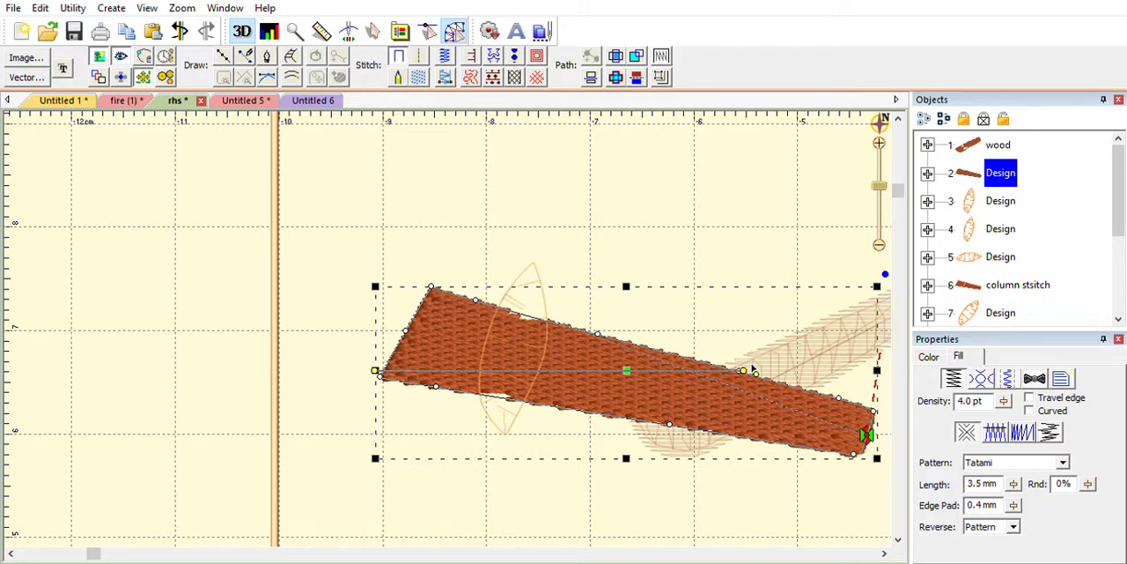
pyautogui.moveTo(754, 368)
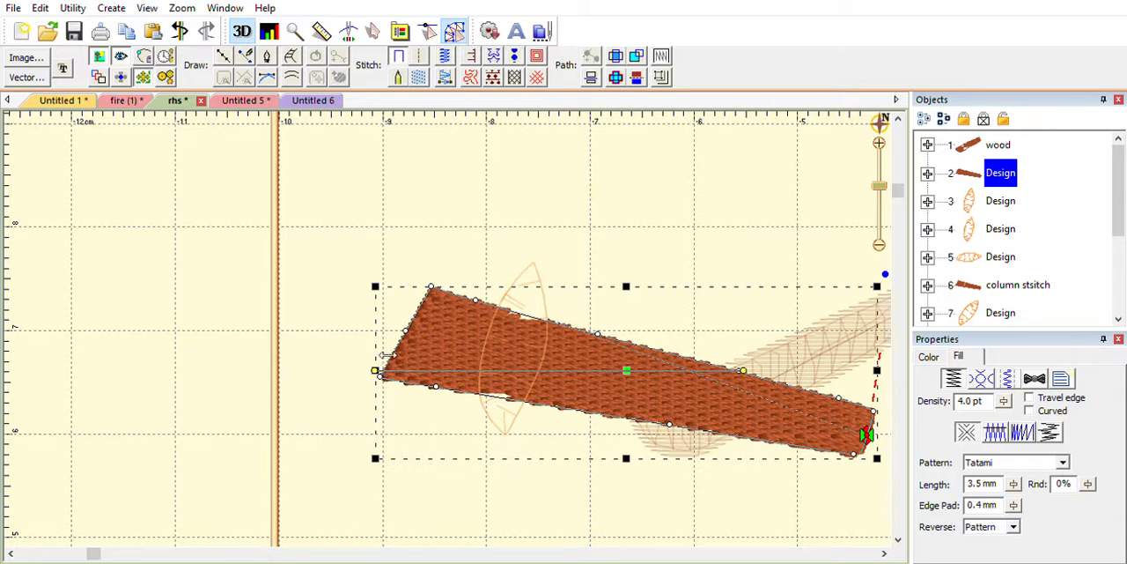
pyautogui.moveTo(409, 359)
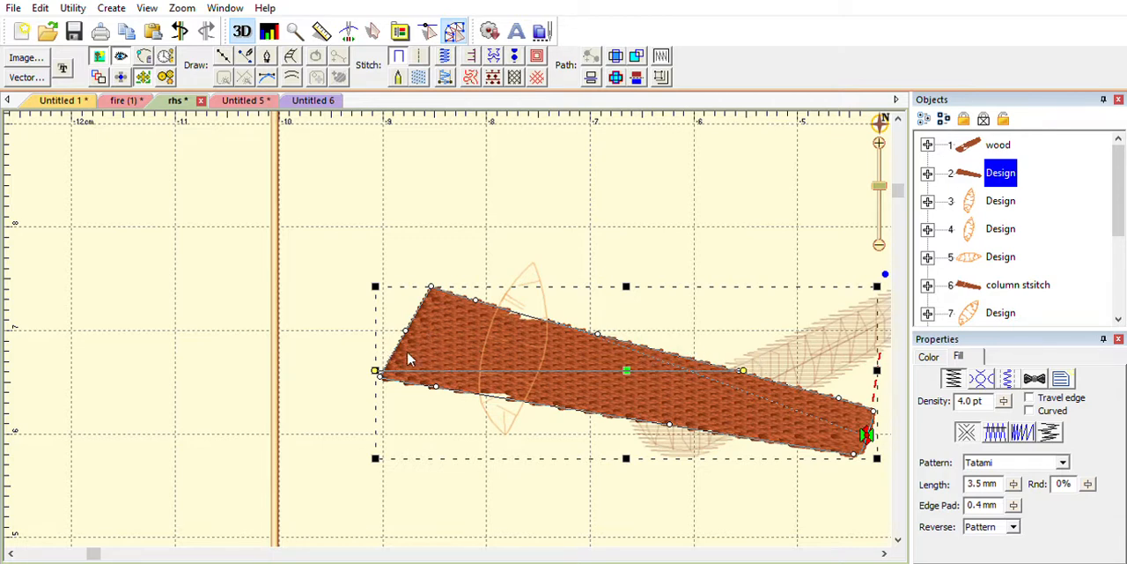
pyautogui.moveTo(541, 361)
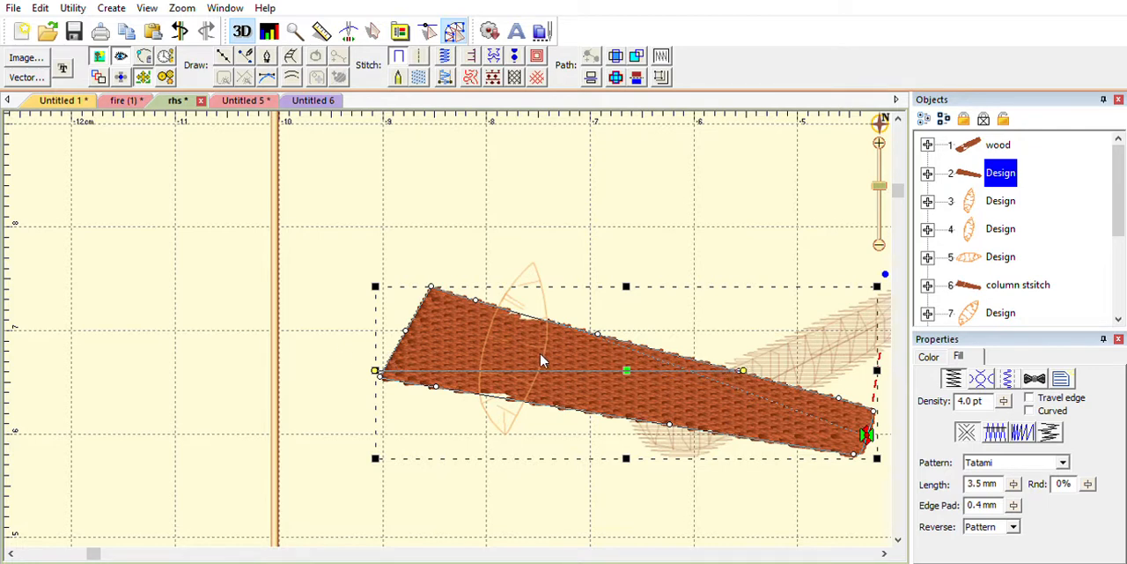
pyautogui.moveTo(457, 358)
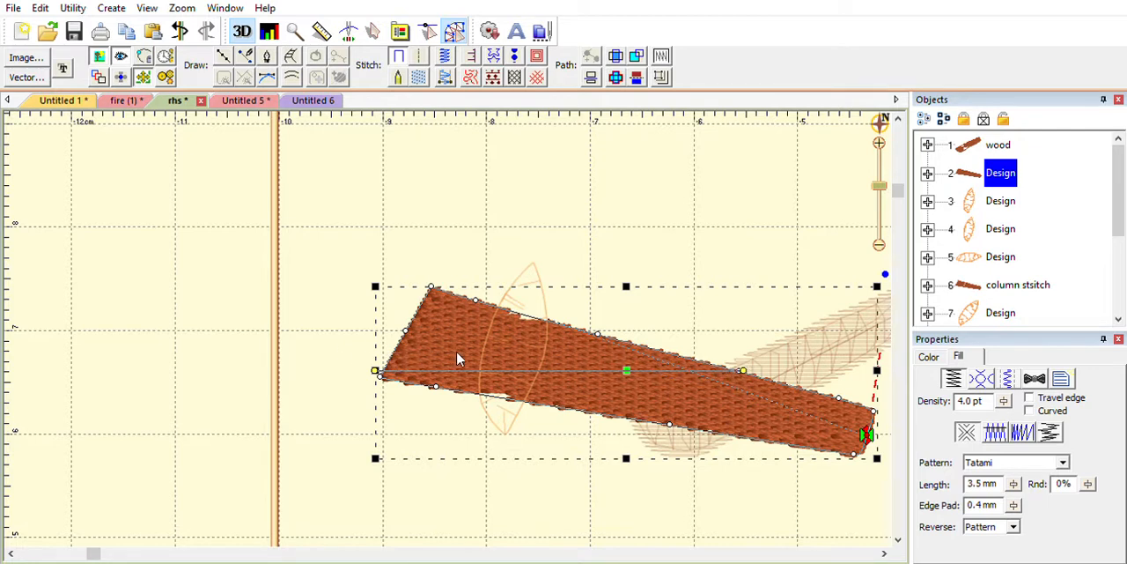
pyautogui.moveTo(557, 359)
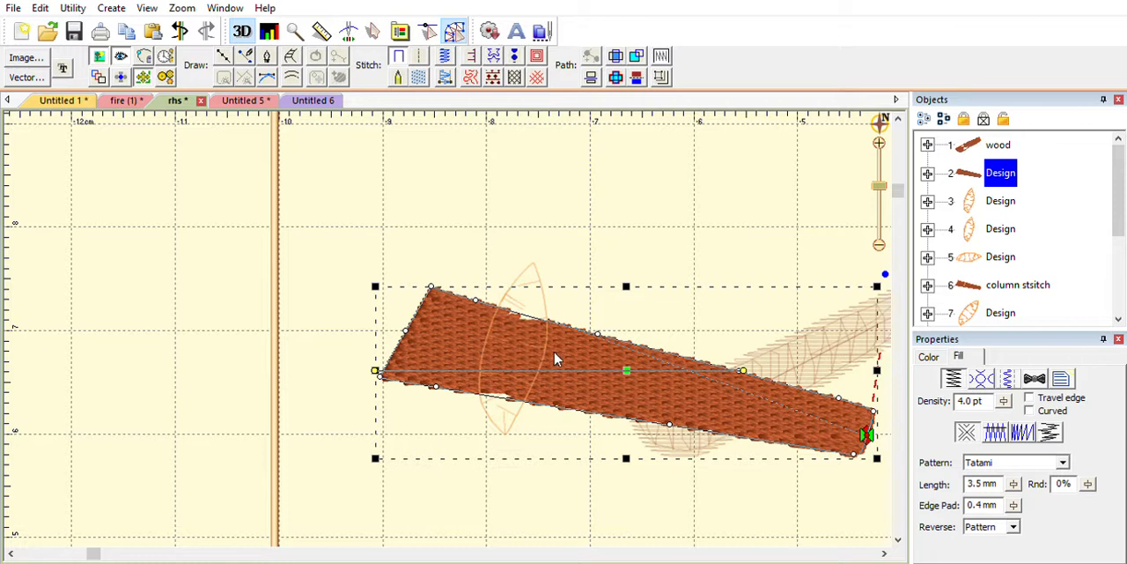
pyautogui.moveTo(621, 365)
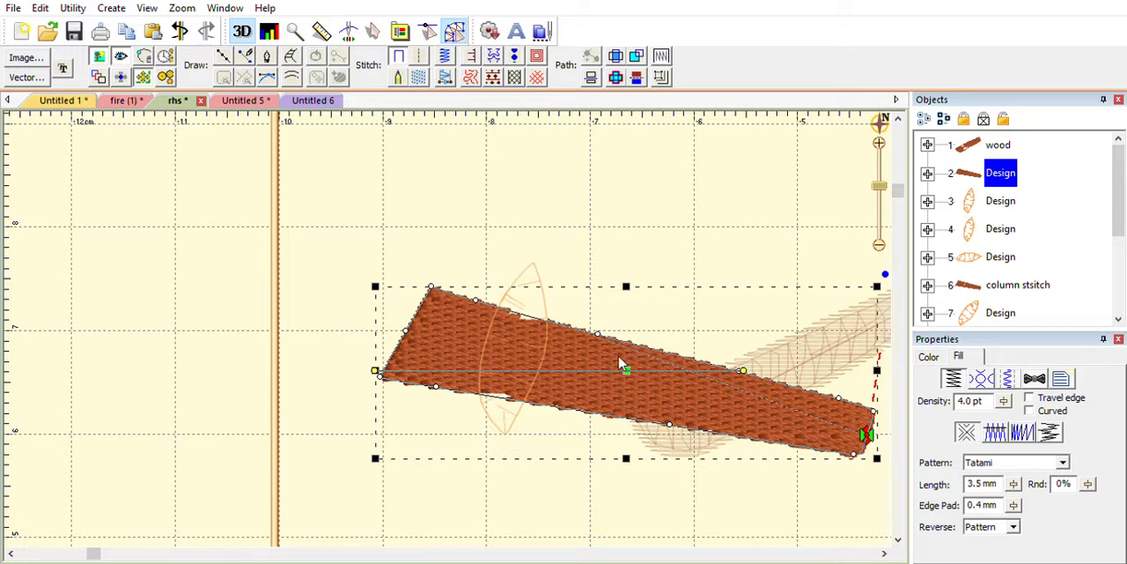
pyautogui.moveTo(751, 370)
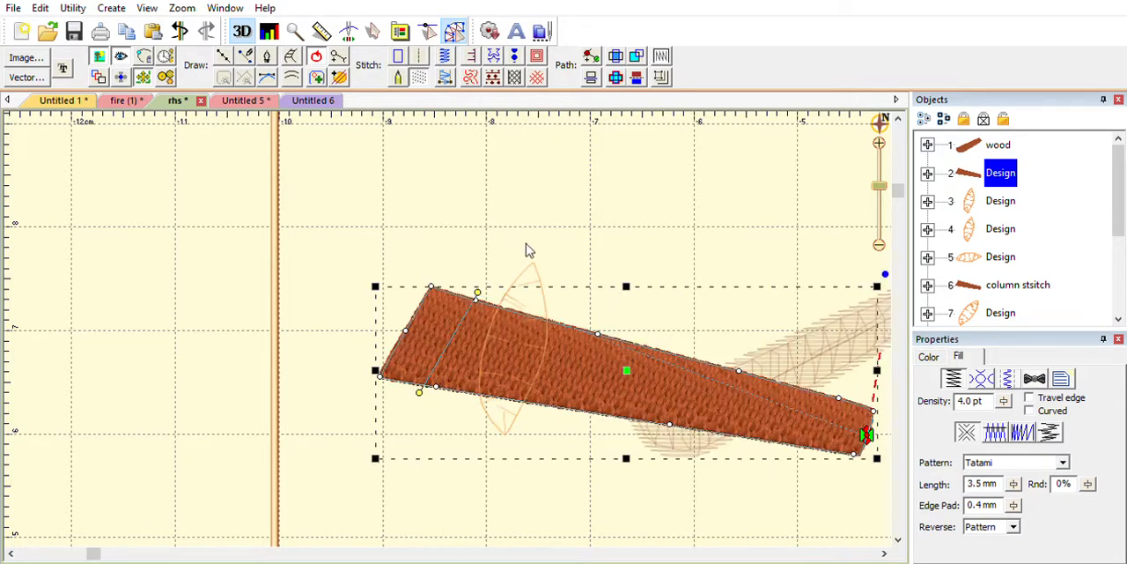
pyautogui.moveTo(546, 206)
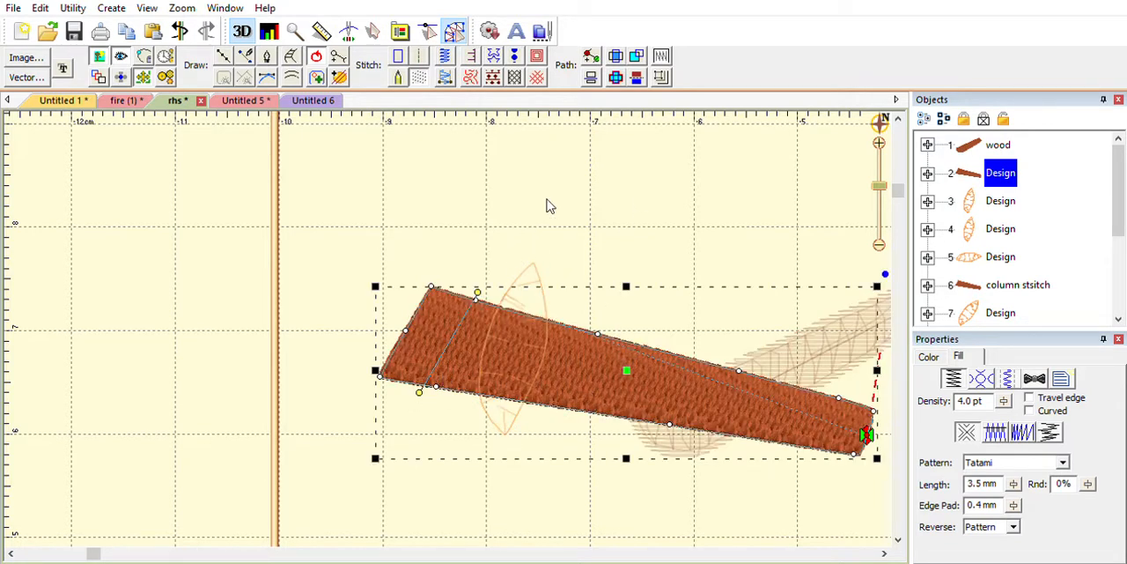
pyautogui.moveTo(513, 304)
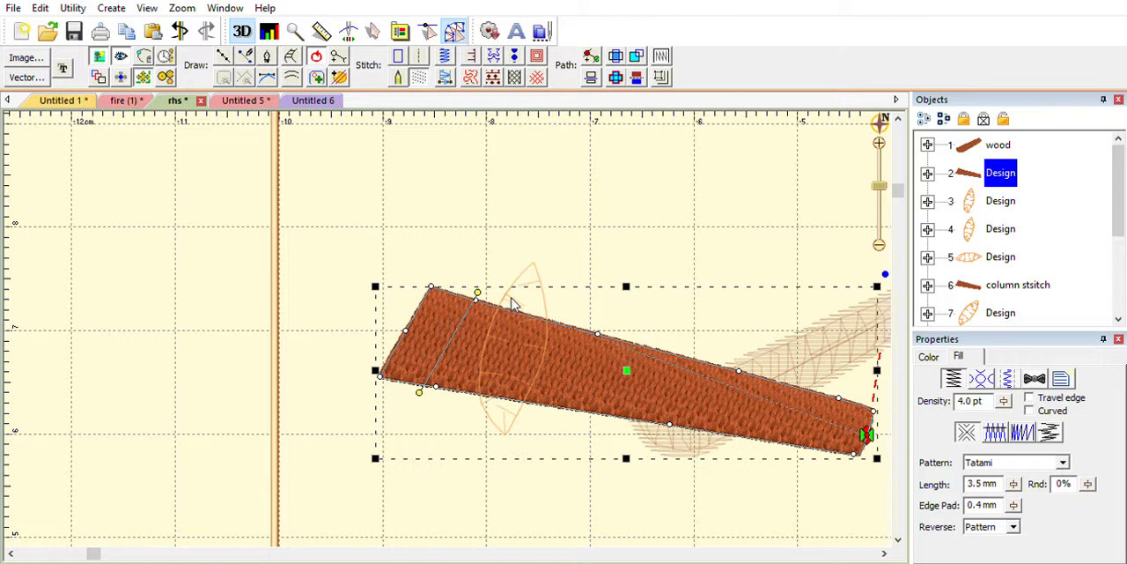
pyautogui.moveTo(434, 324)
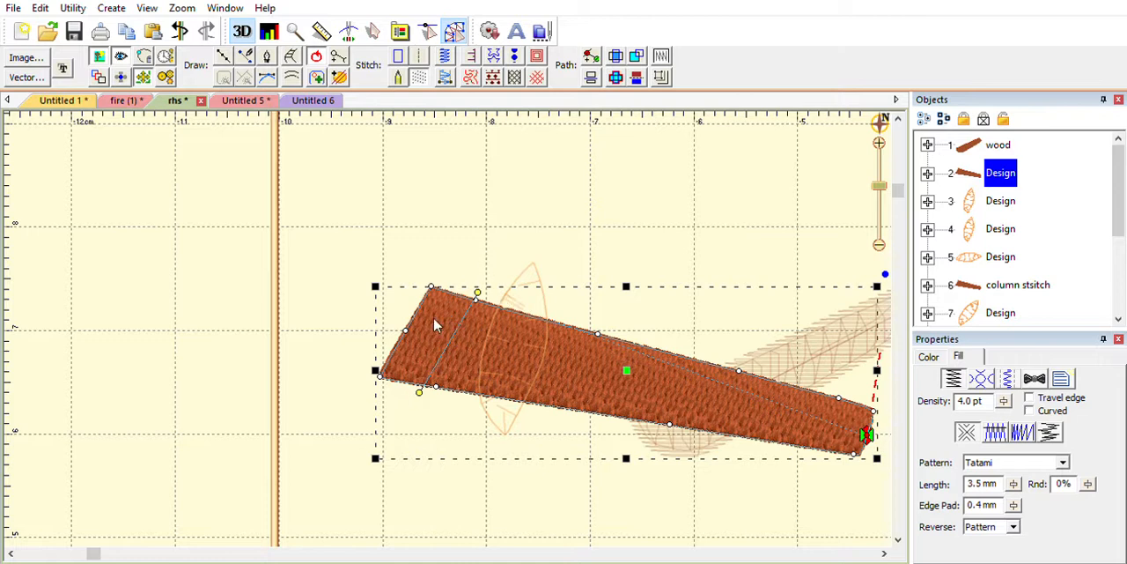
pyautogui.moveTo(420, 310)
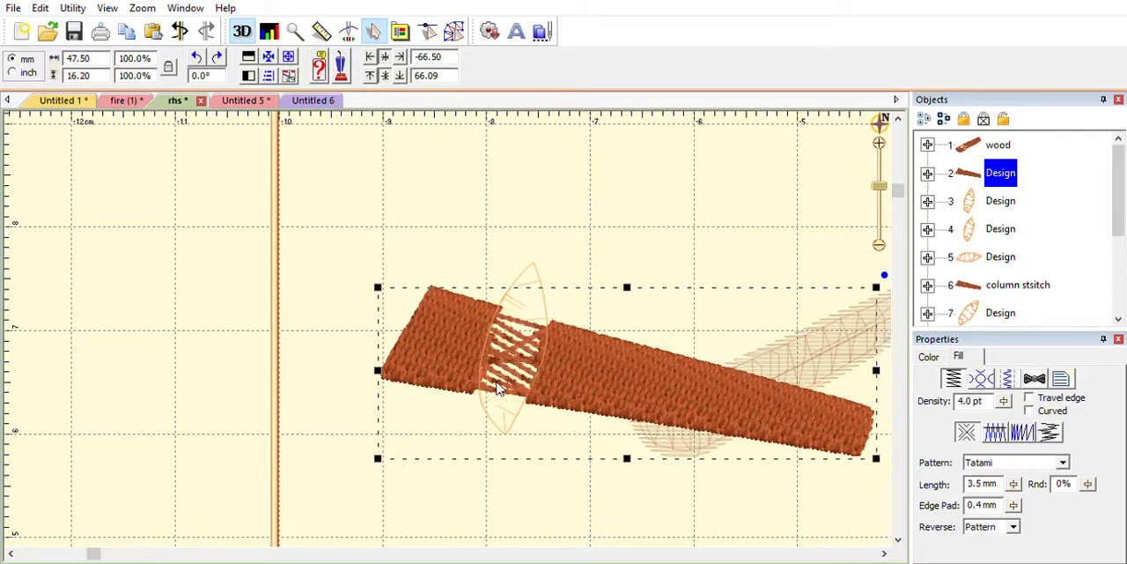
pyautogui.moveTo(528, 306)
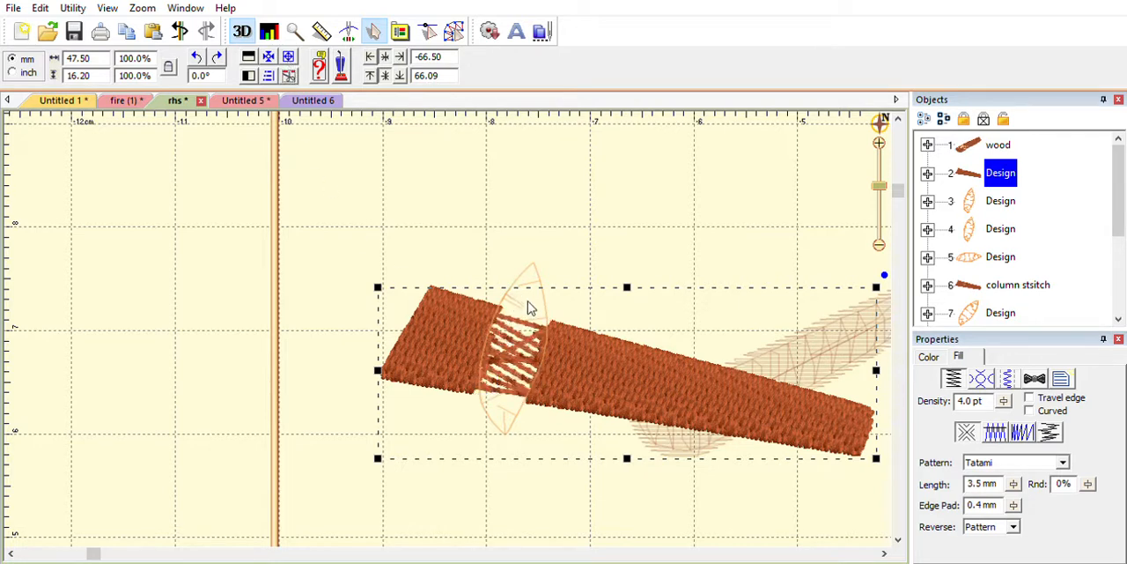
pyautogui.moveTo(493, 326)
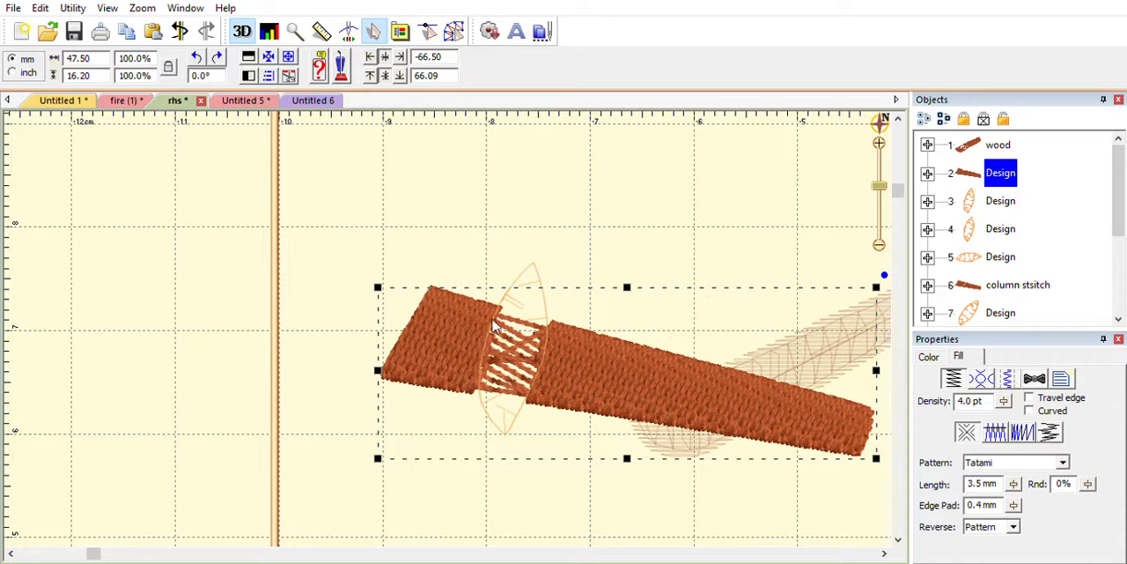
pyautogui.moveTo(542, 341)
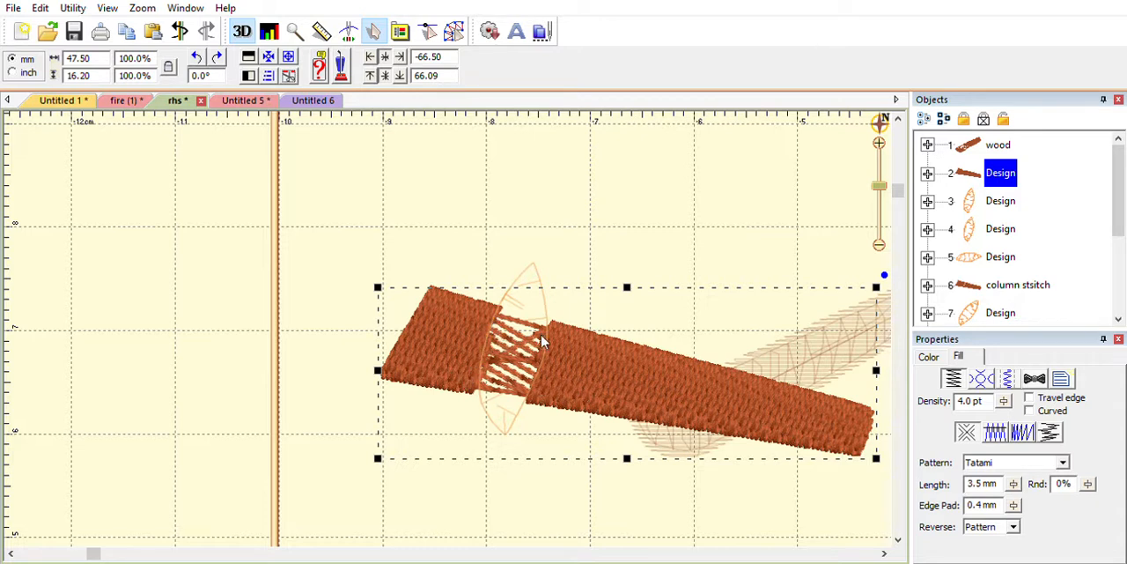
pyautogui.moveTo(616, 225)
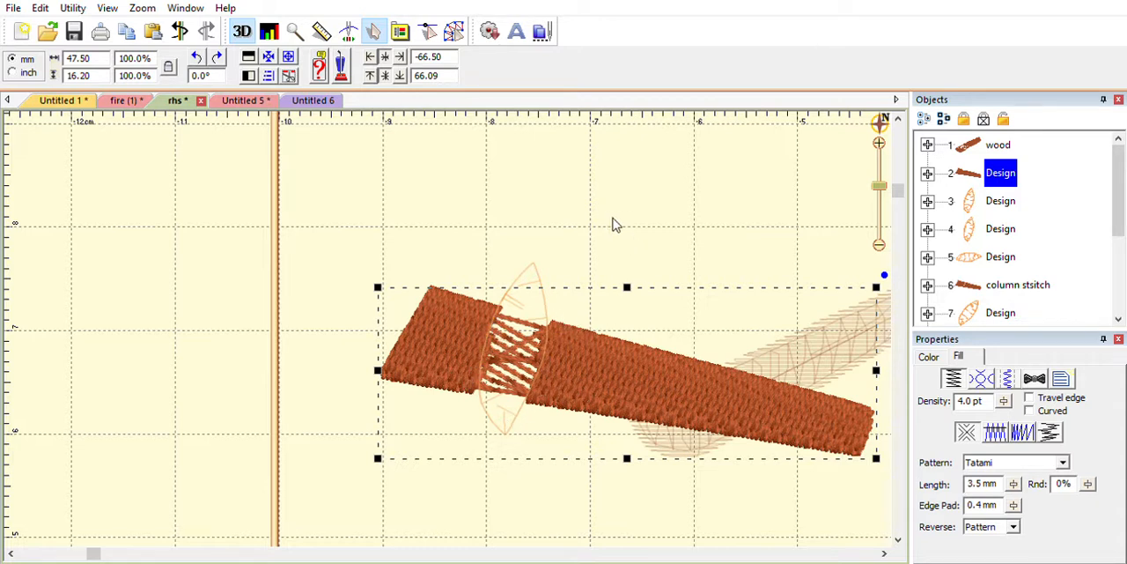
pyautogui.moveTo(830, 148)
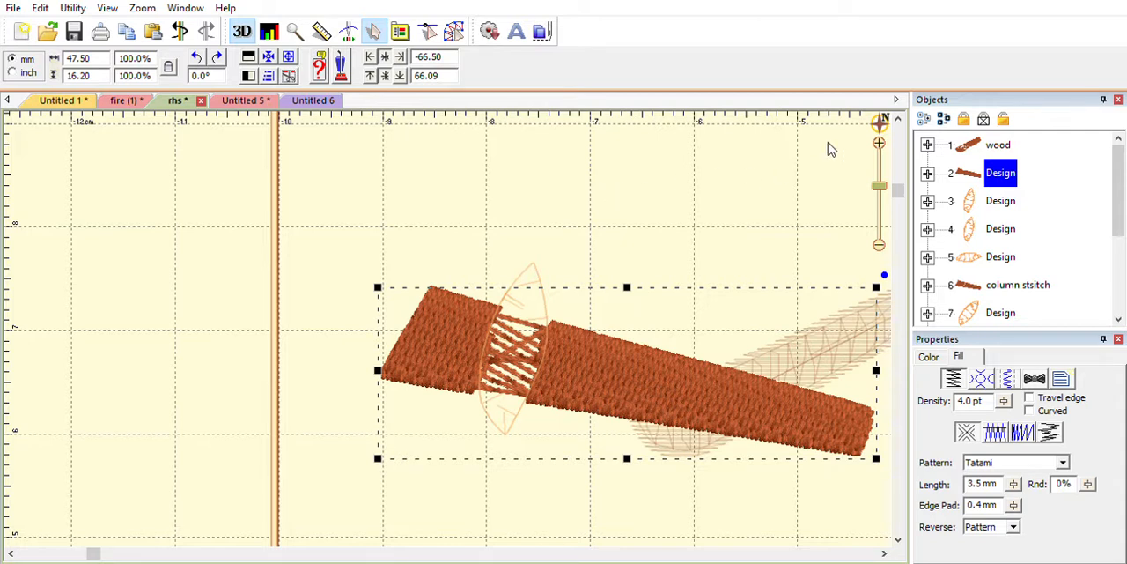
pyautogui.moveTo(1054, 40)
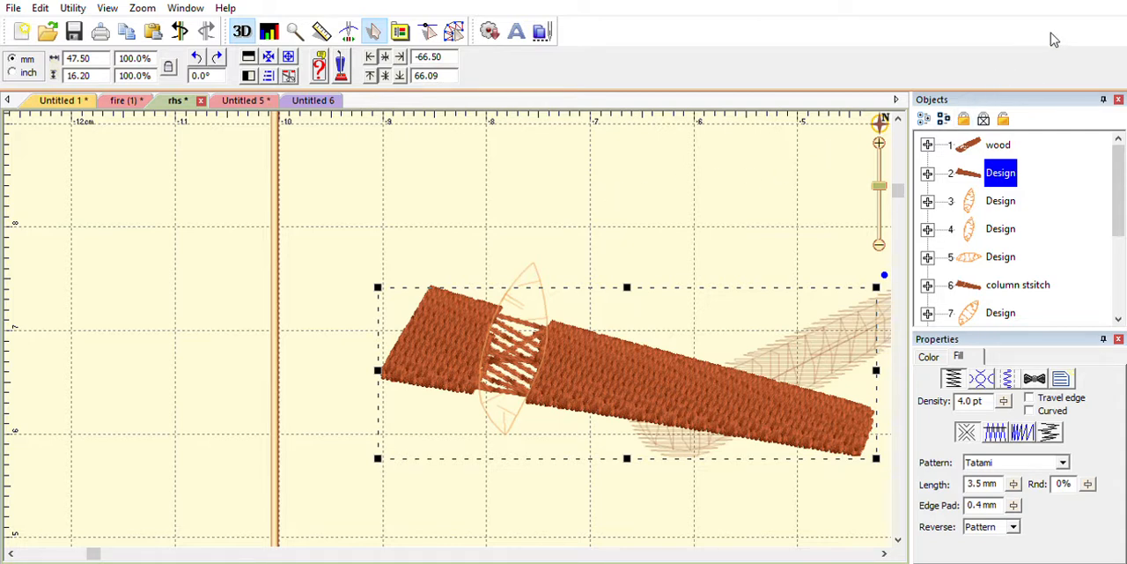